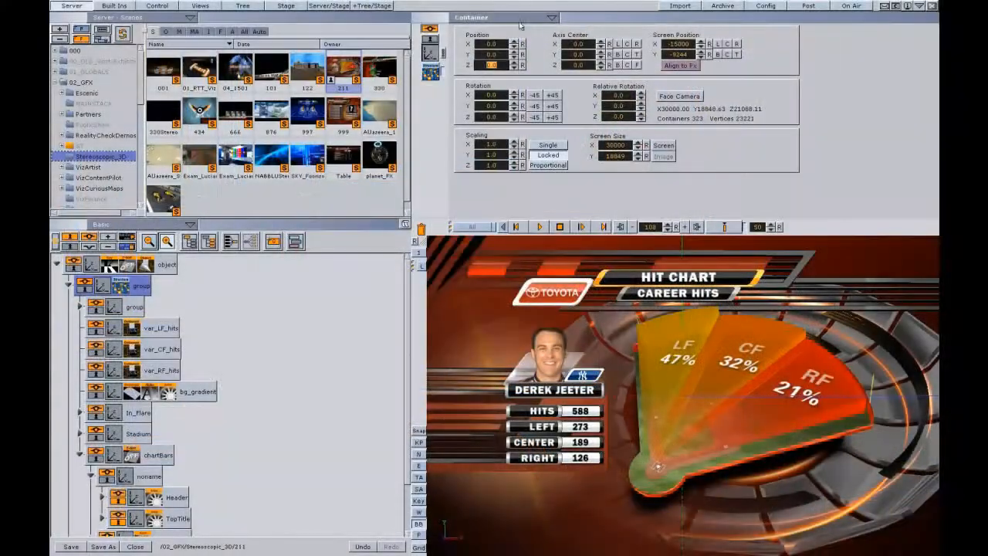
# Switch the editor from Container to Camera, showing perspective, lens and stereo settings
pyautogui.click(548, 18)
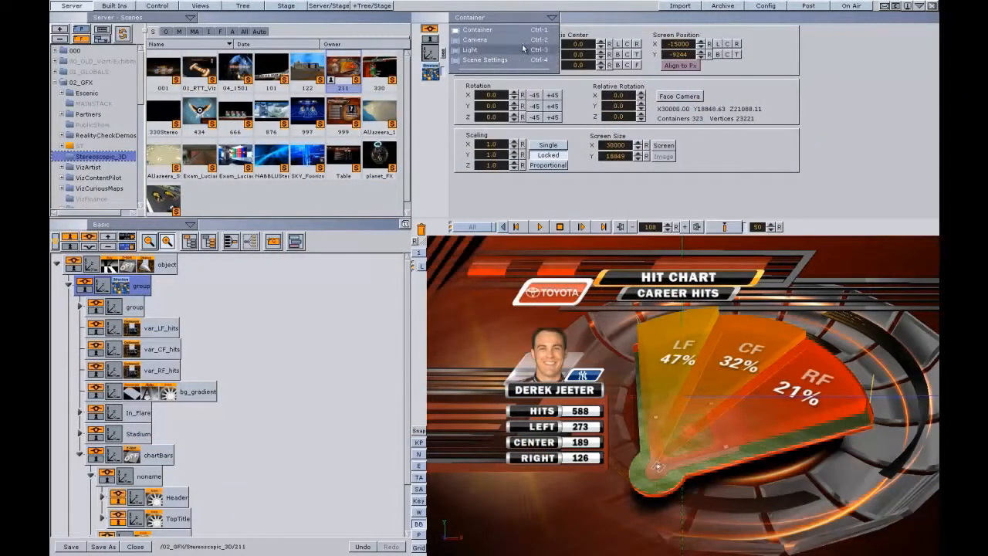
pyautogui.click(480, 42)
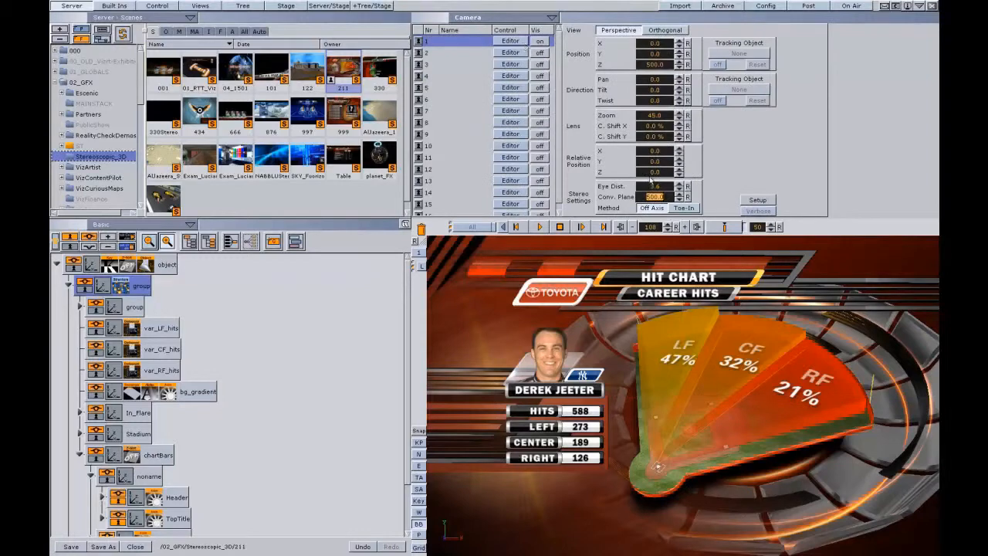